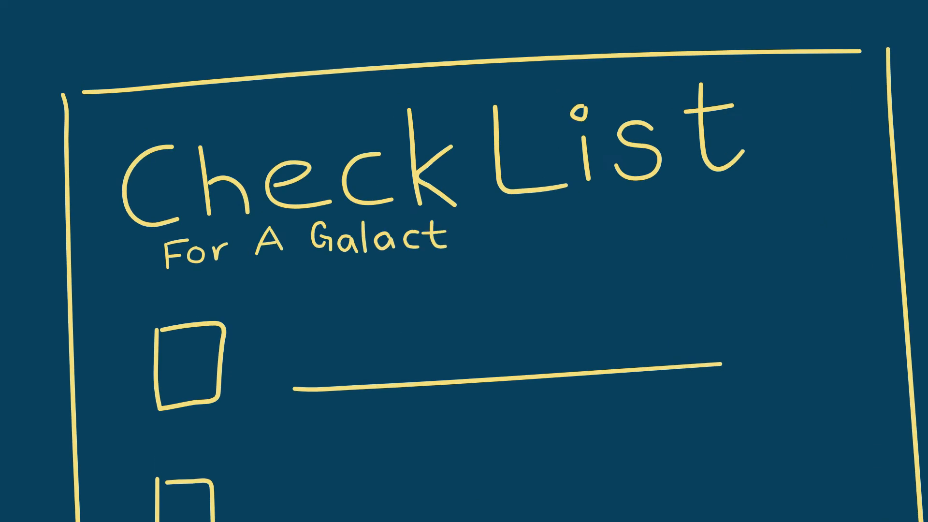
text(ic Civilization)
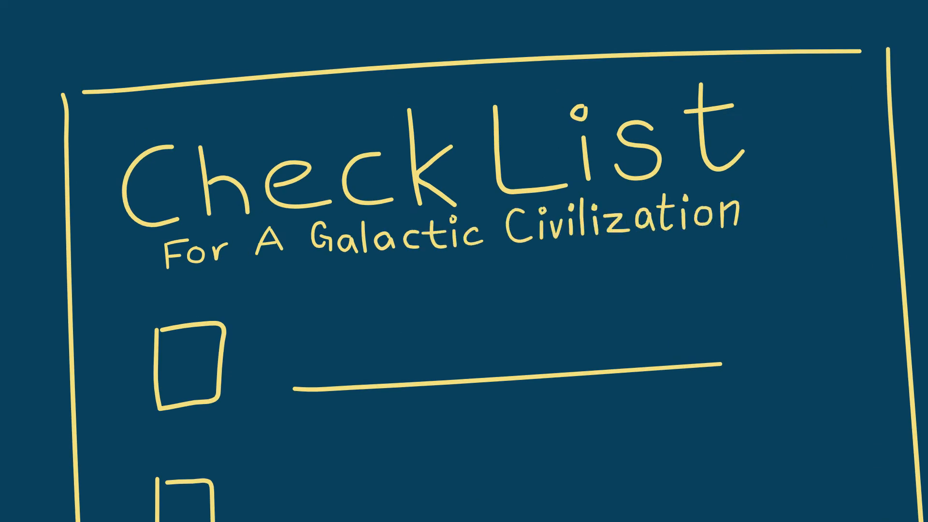